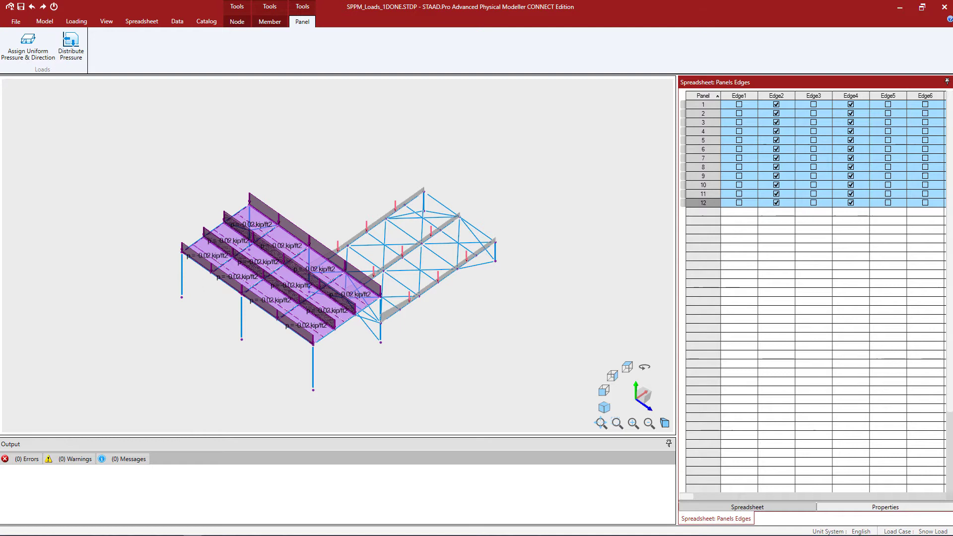
- Show the Loading ribbon tools while Snow Load remains the current load case
{"action": "left_click", "coordinate": [76, 22]}
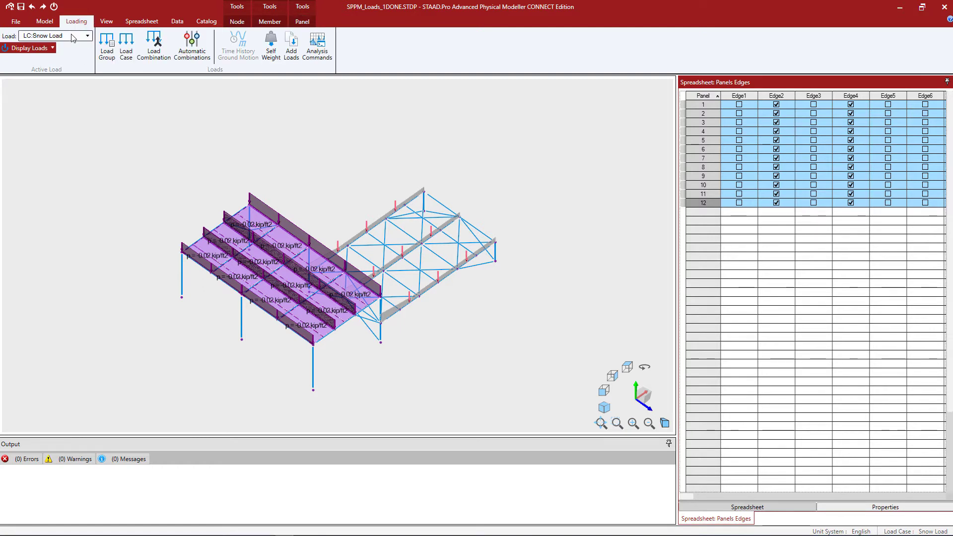
- Choose LC:Live Load from the Active Load list as the current load case
{"action": "left_click", "coordinate": [87, 36]}
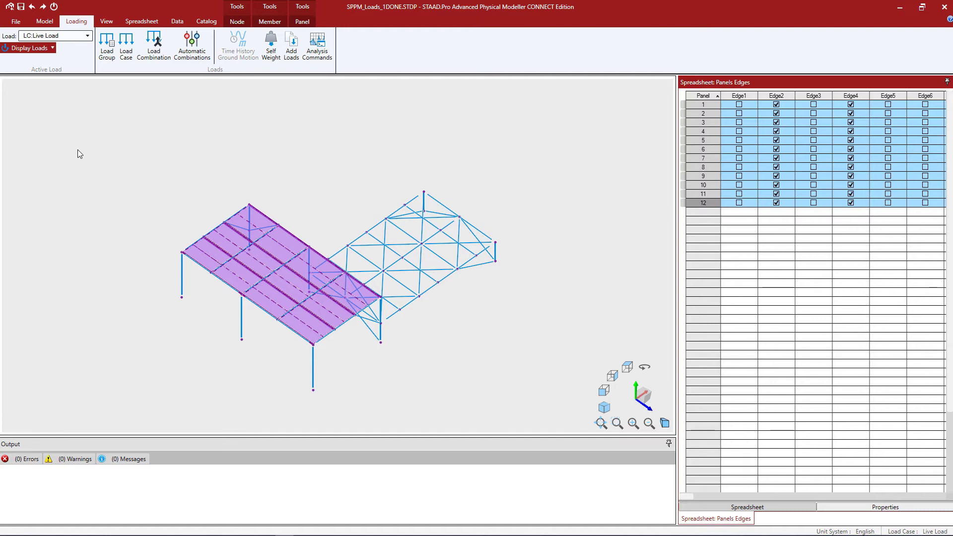
{"action": "mouse_move", "coordinate": [89, 112]}
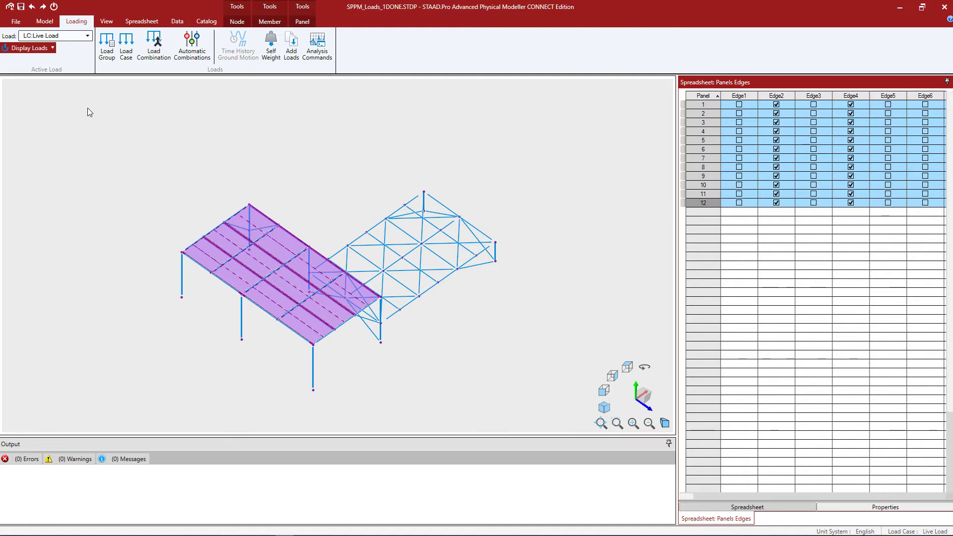
{"action": "mouse_move", "coordinate": [112, 81]}
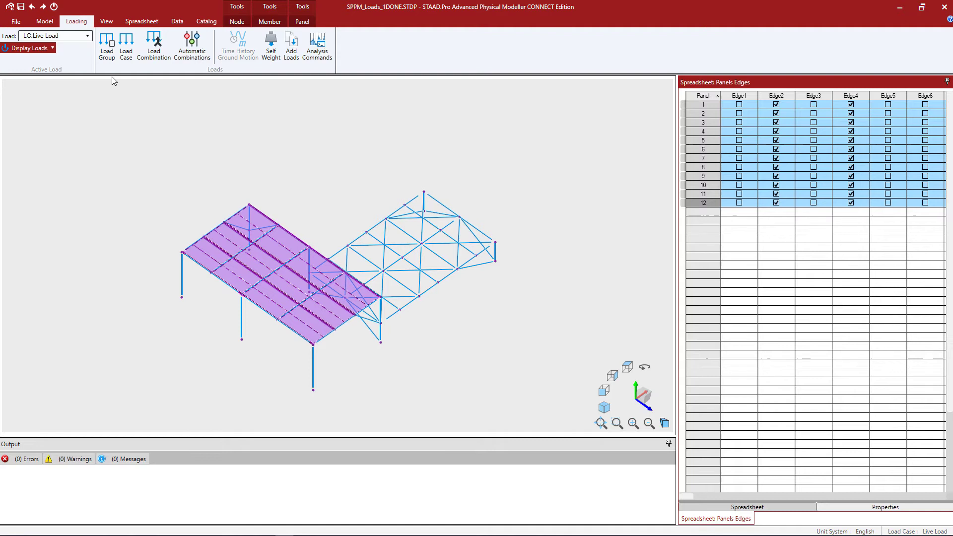
{"action": "mouse_move", "coordinate": [271, 44]}
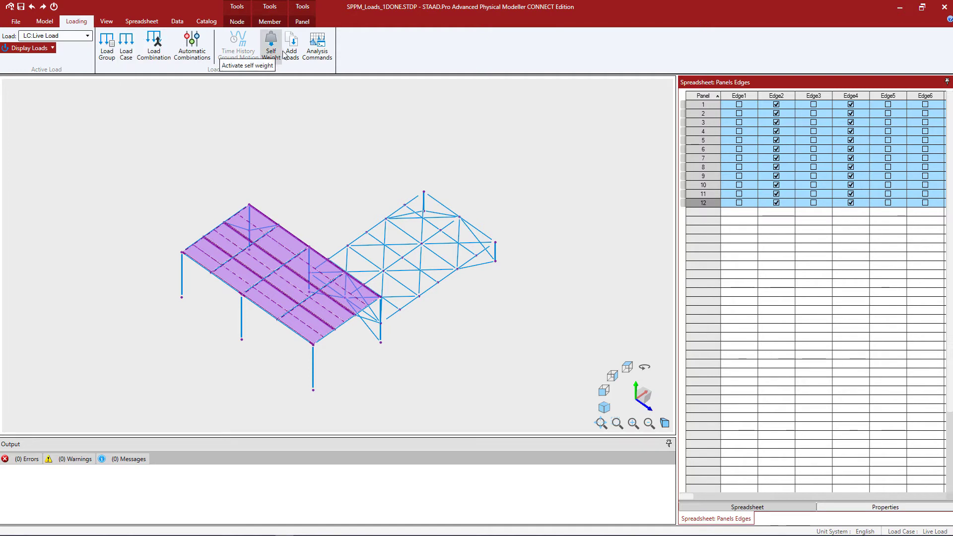
{"action": "mouse_move", "coordinate": [292, 46]}
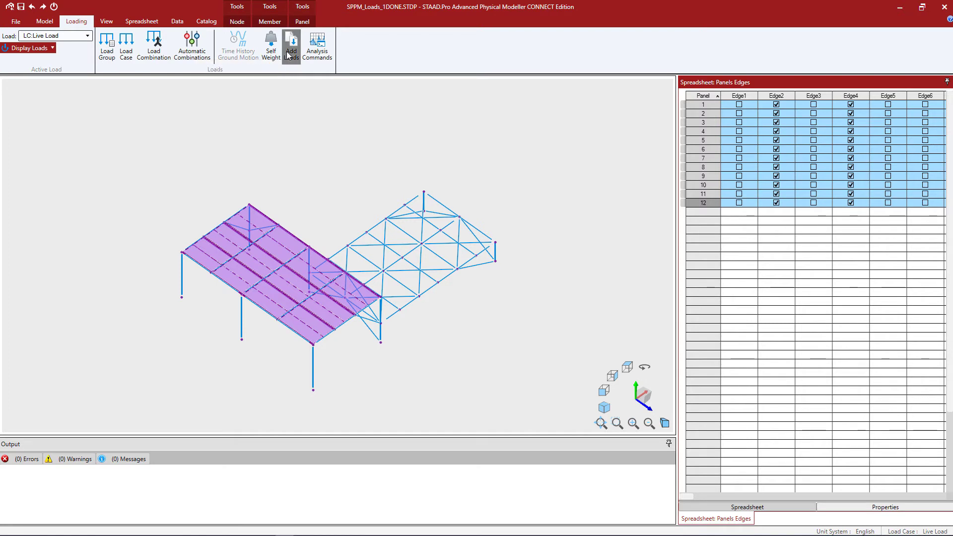
- Copy all loads from the Dead Load case into Live Load via Add Loads, using Load Cases as source
{"action": "left_click", "coordinate": [292, 45]}
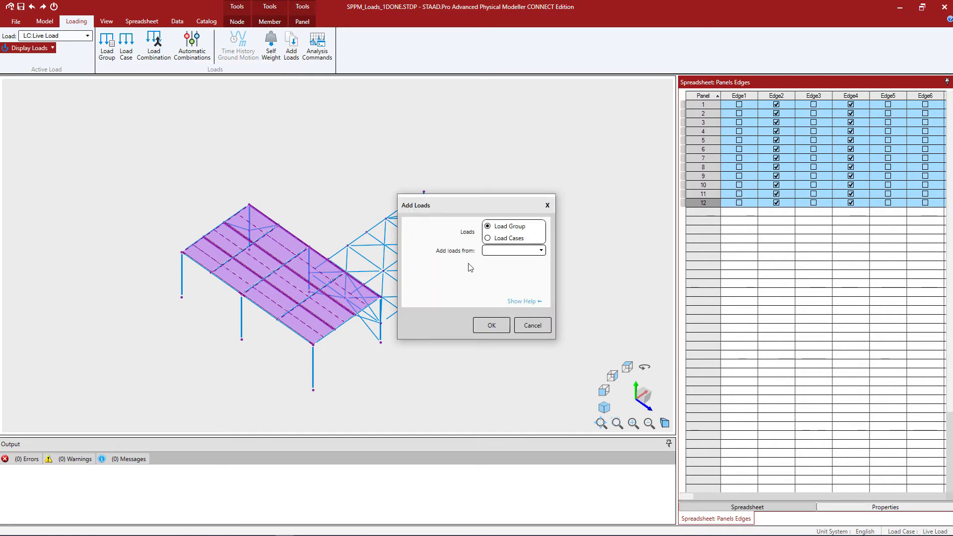
{"action": "left_click", "coordinate": [488, 237]}
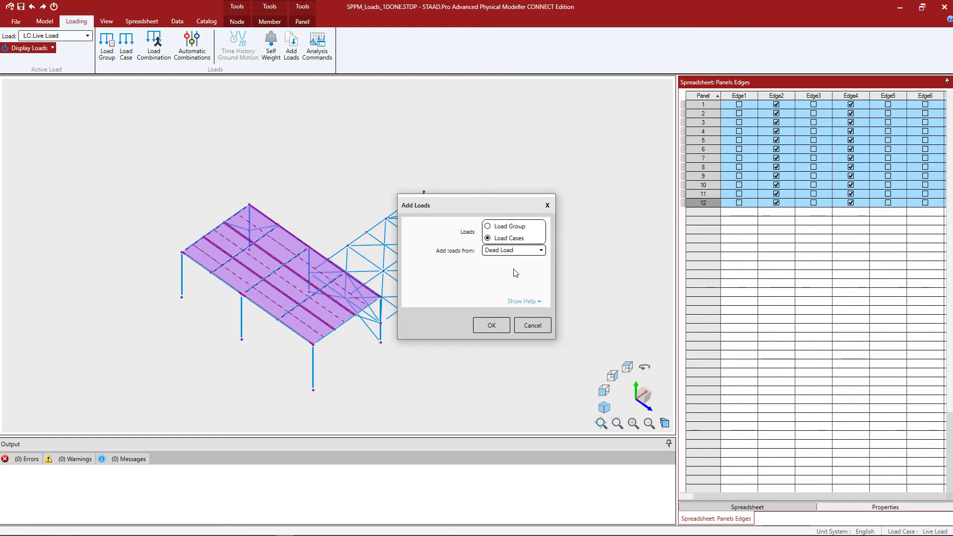
{"action": "mouse_move", "coordinate": [515, 277]}
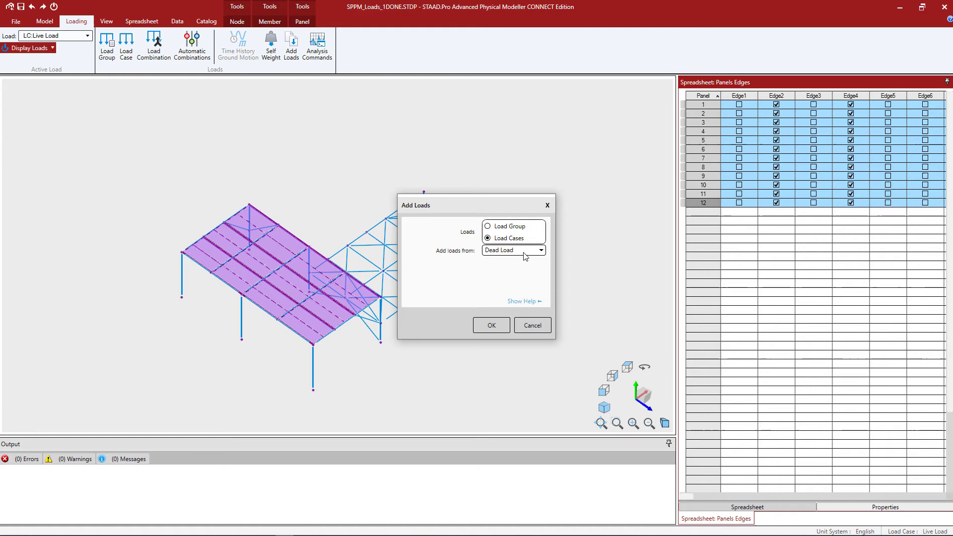
{"action": "left_click", "coordinate": [540, 251]}
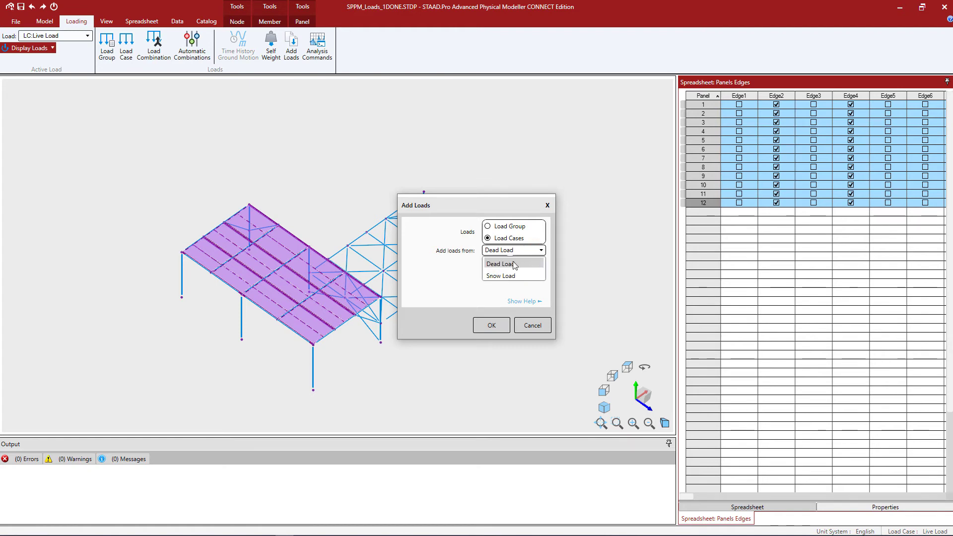
{"action": "left_click", "coordinate": [512, 249]}
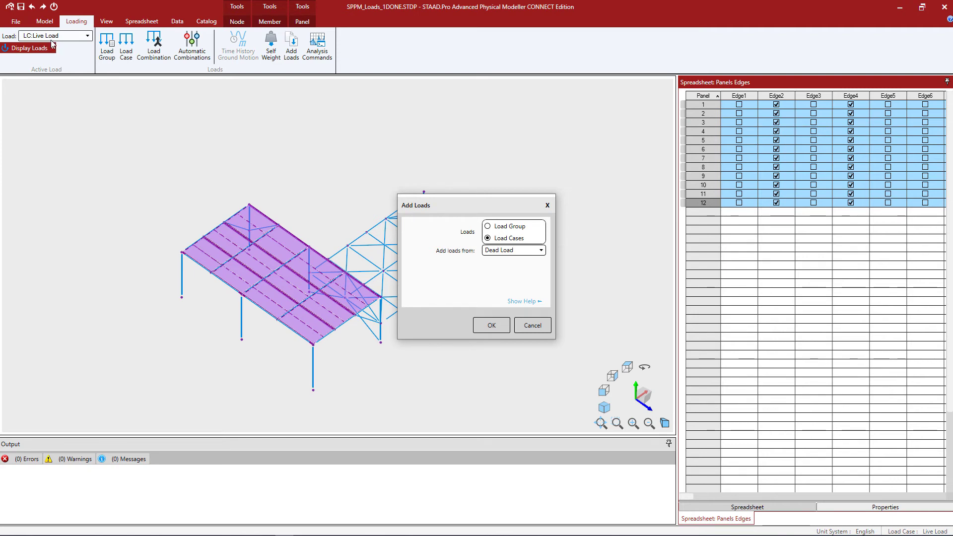
{"action": "left_click", "coordinate": [491, 326]}
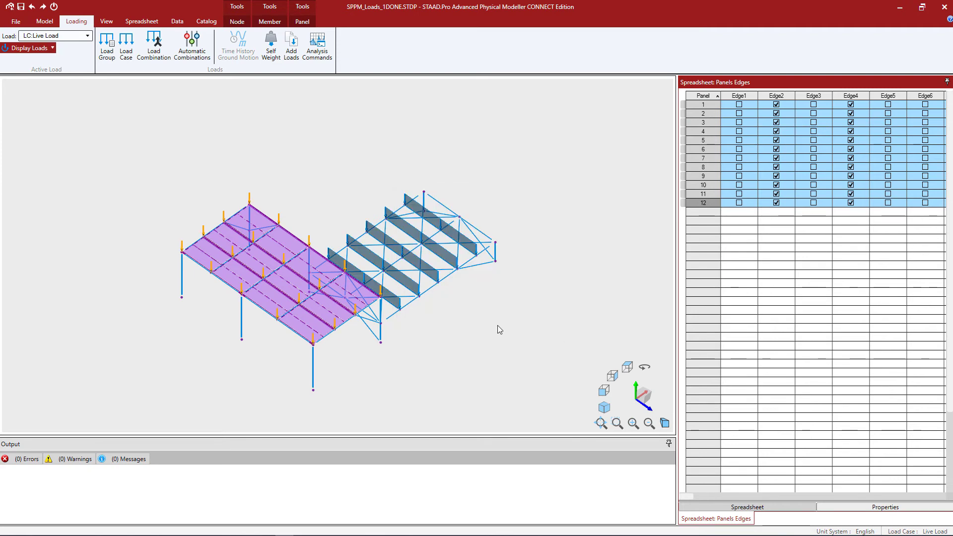